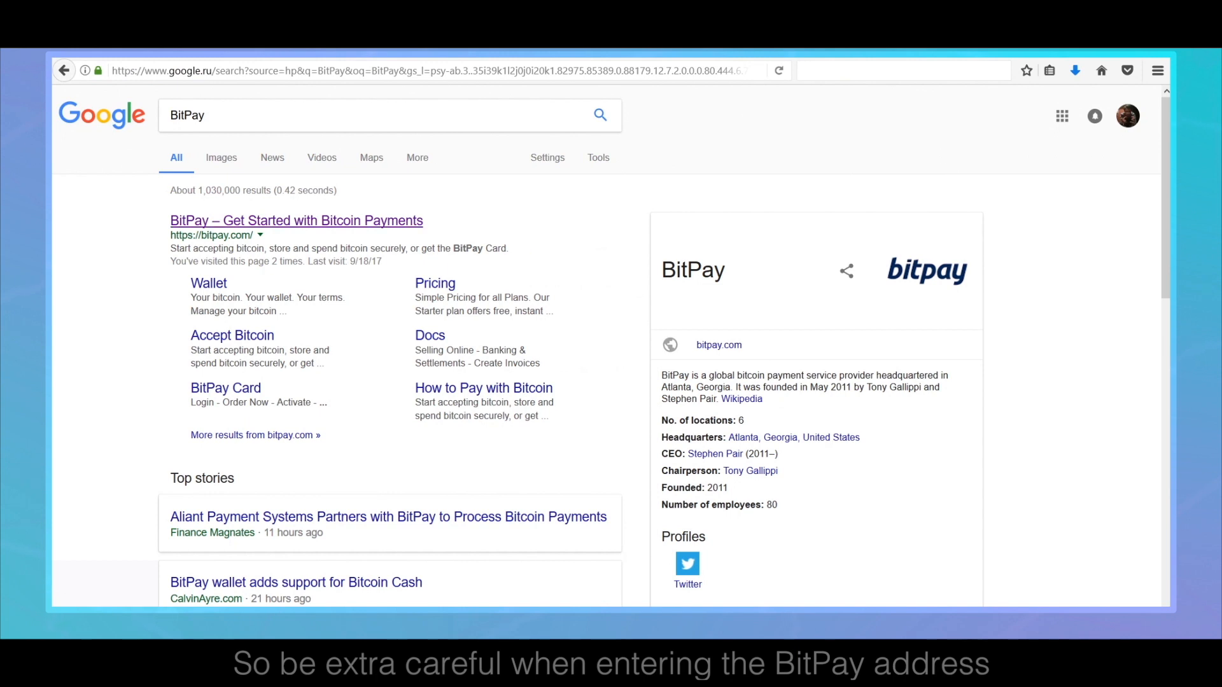
- Go from the bitpay.com search result to the site's Sign Up get-started page
click(295, 221)
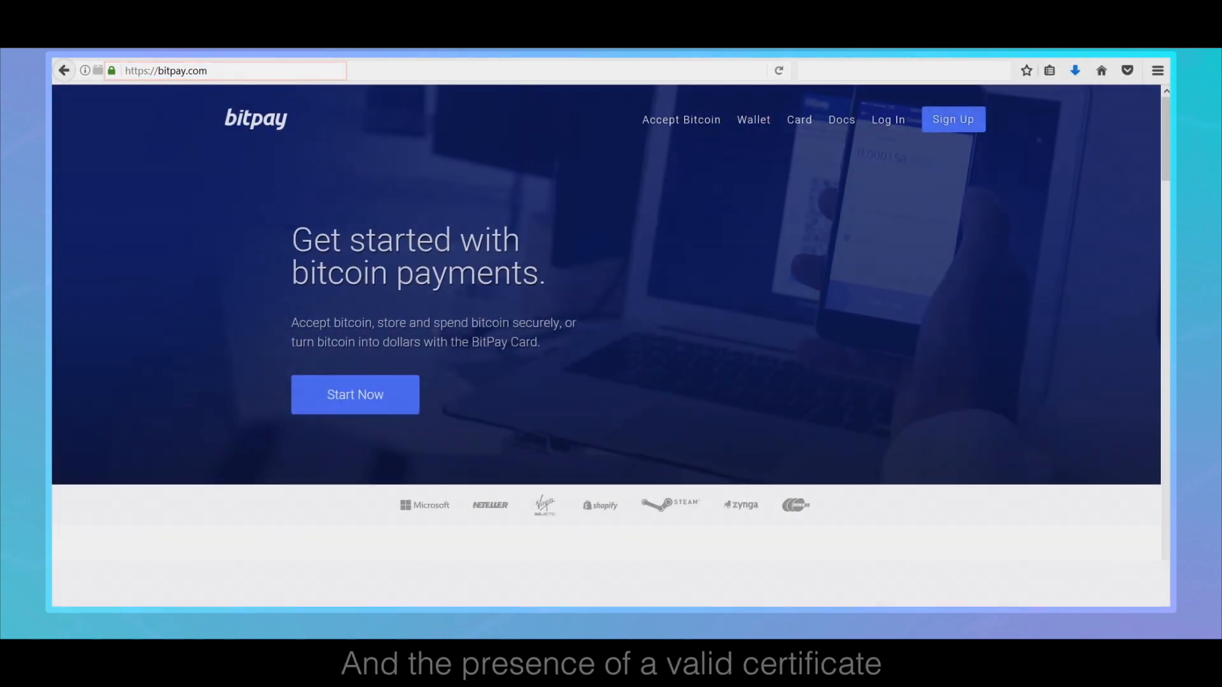
click(952, 120)
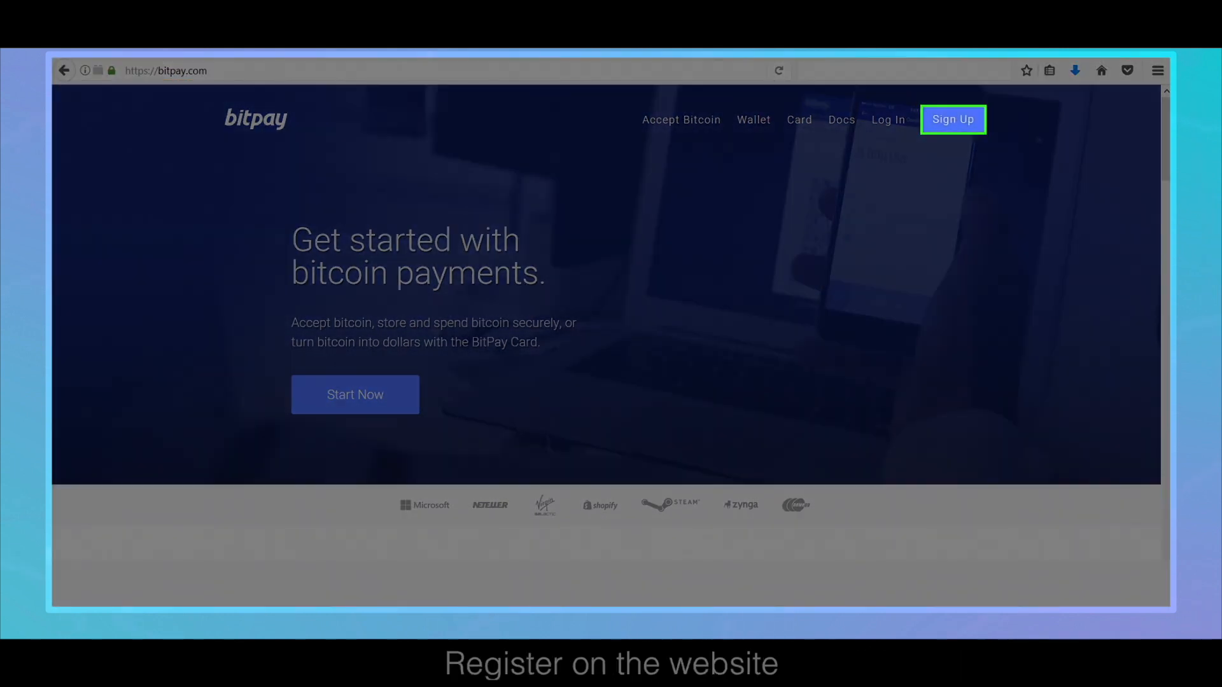
click(952, 119)
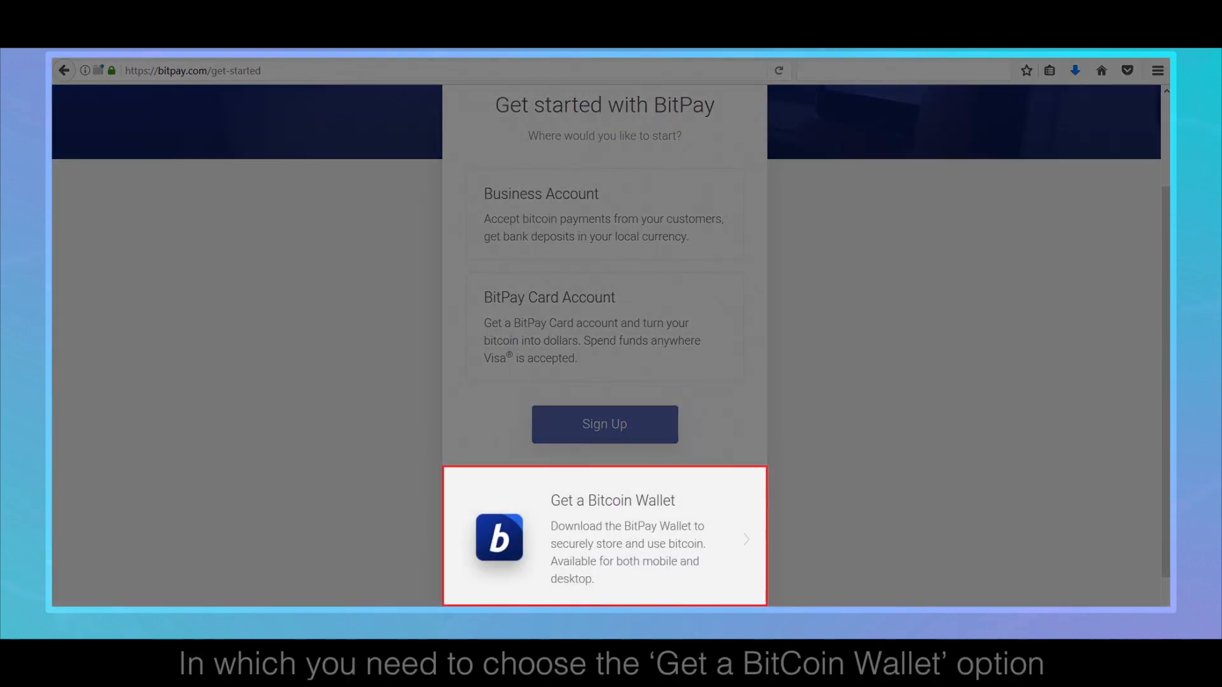
- Choose Get a Bitcoin Wallet for Windows and download it from the GitHub release page
click(604, 536)
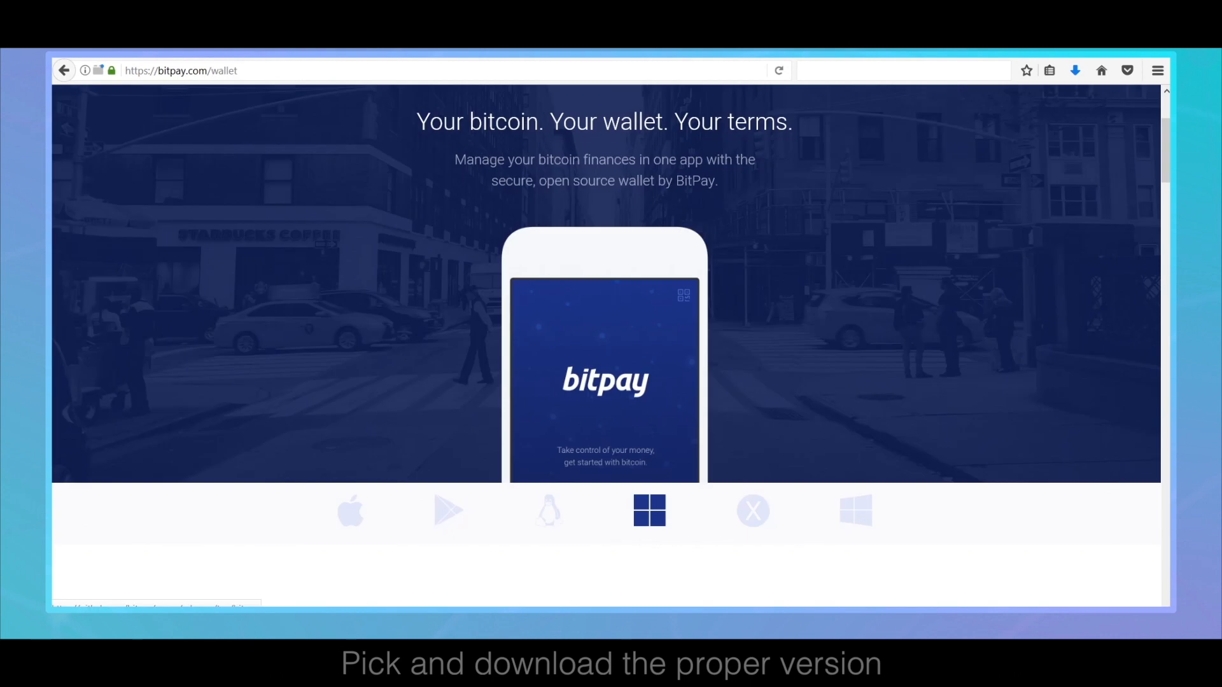
click(650, 511)
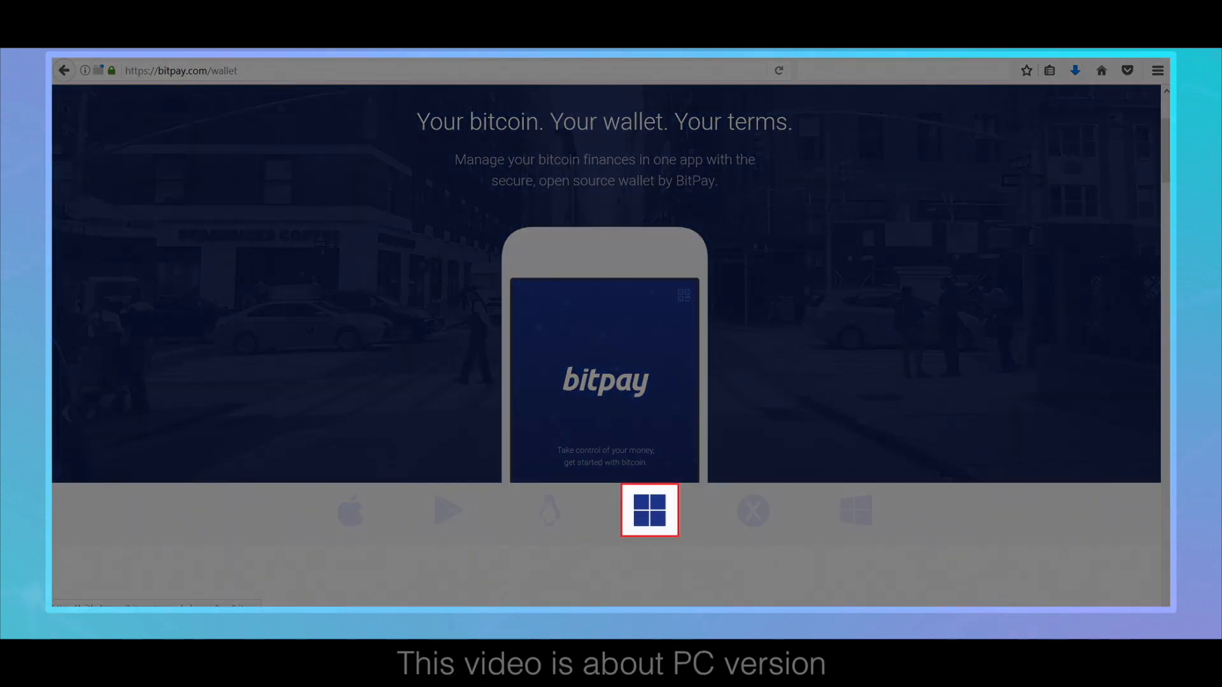
click(649, 512)
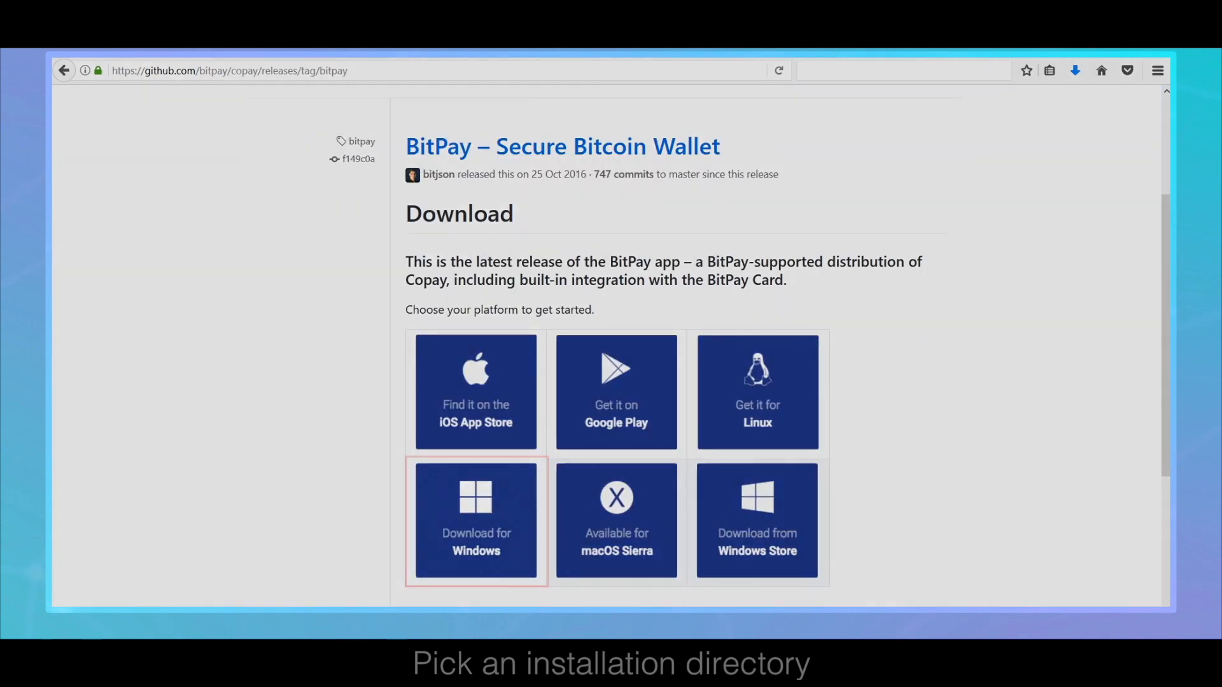
click(476, 521)
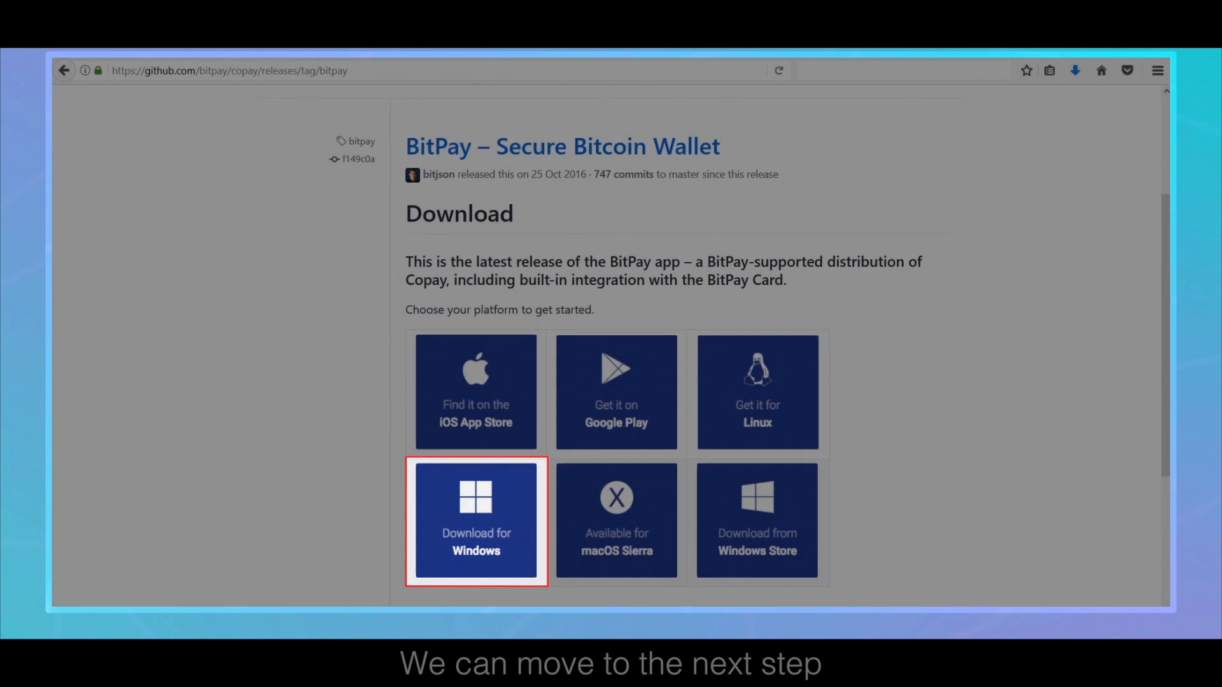
click(476, 522)
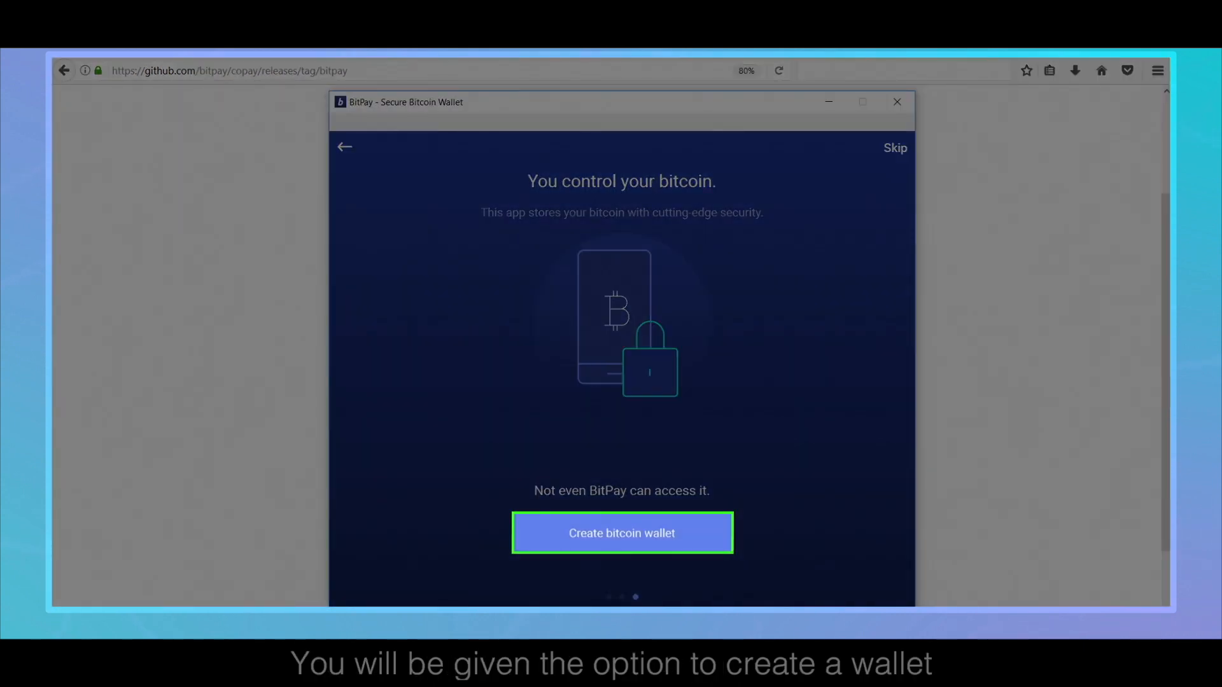
- Start creating a new bitcoin wallet so its backup recovery phrase appears
click(621, 533)
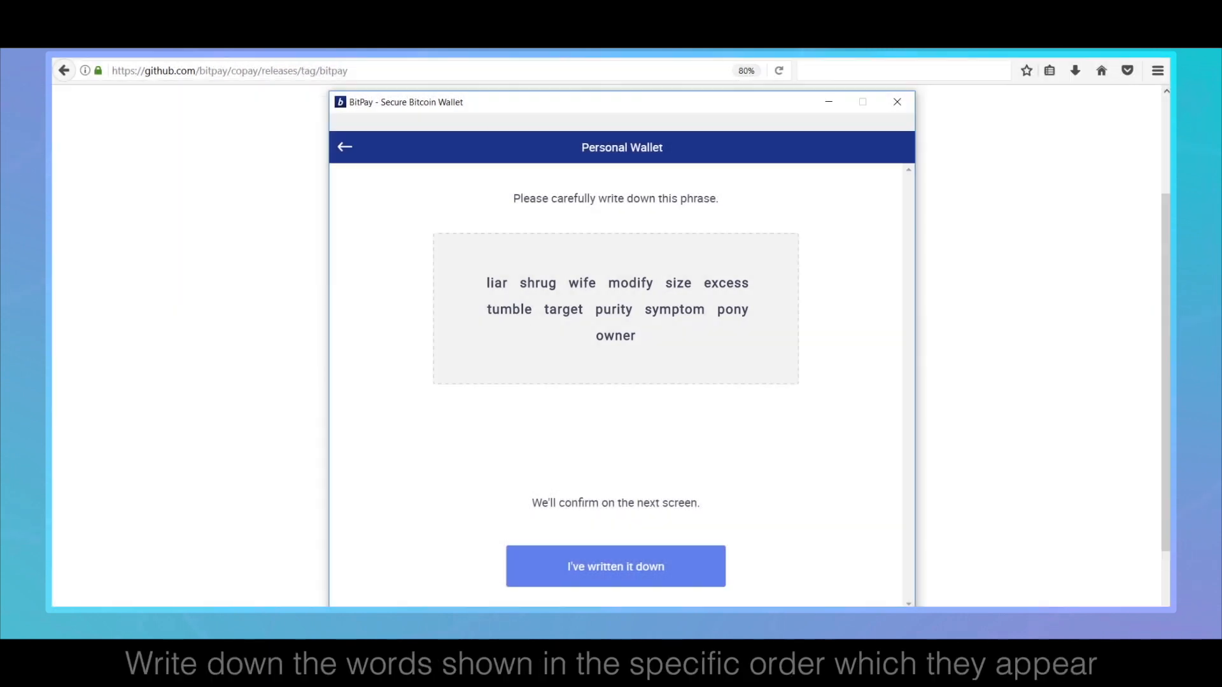
- Confirm the recovery phrase is written down and import the Personal Wallet at 0.00 BTC
click(615, 566)
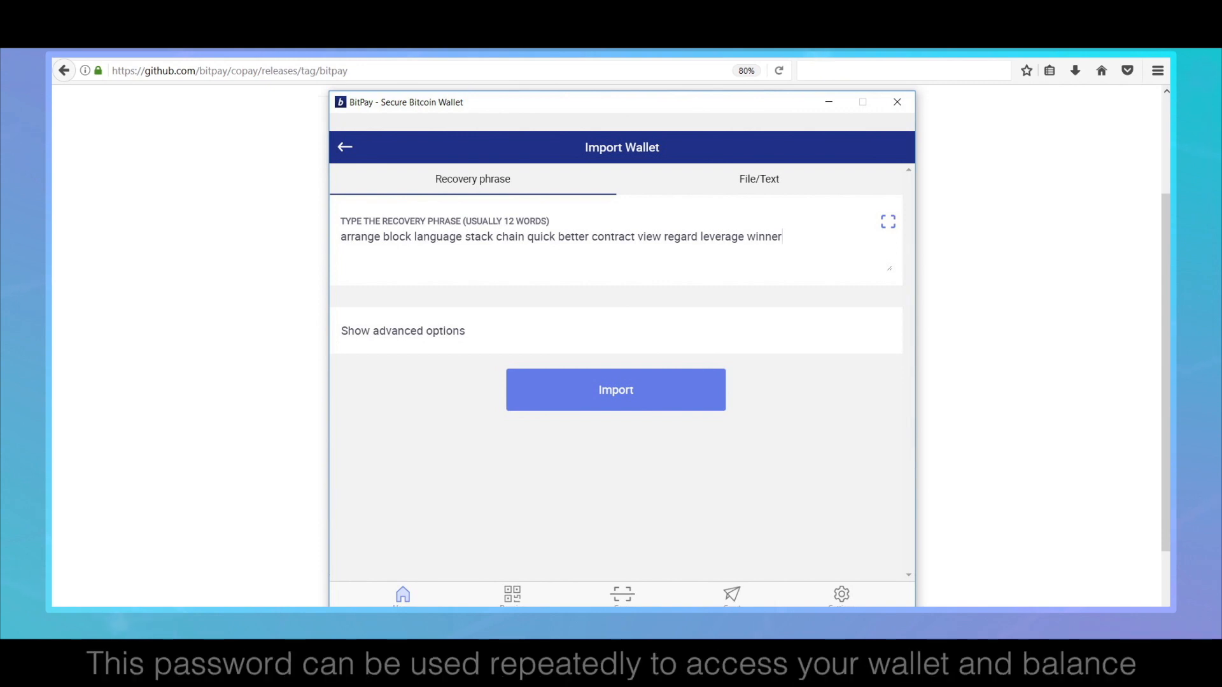
click(615, 389)
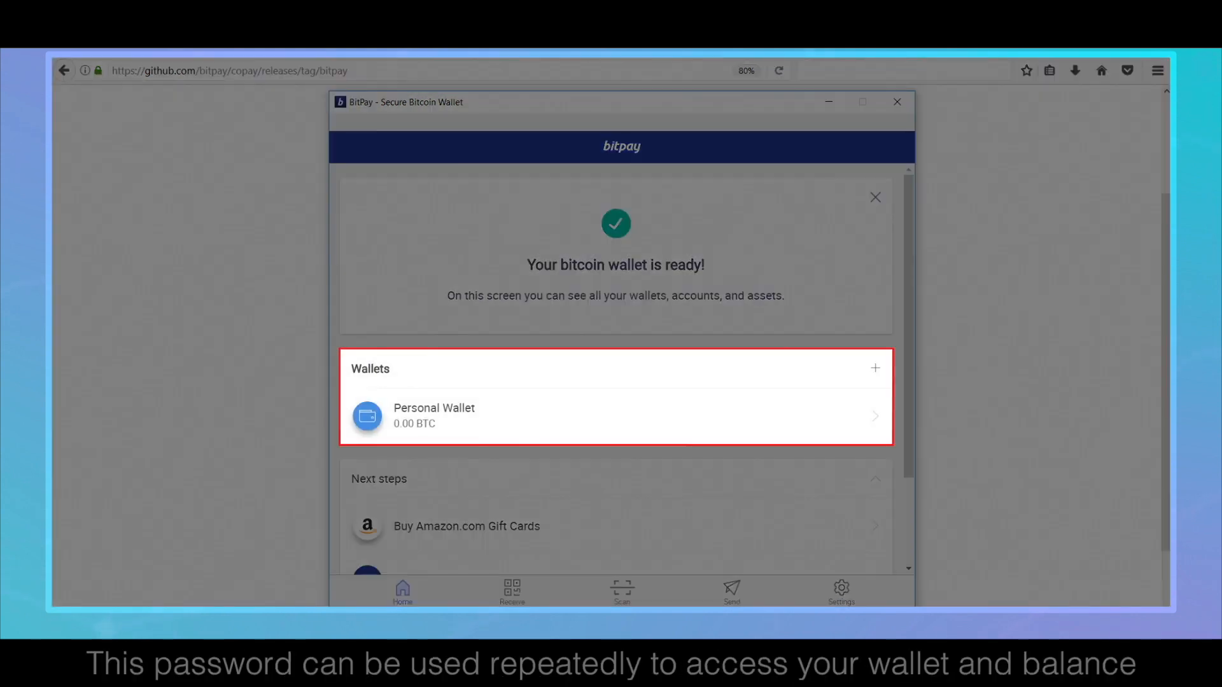